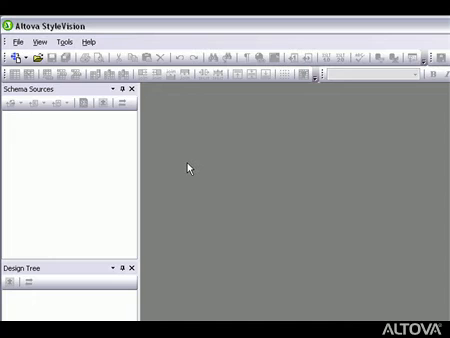
mouse_move(132, 132)
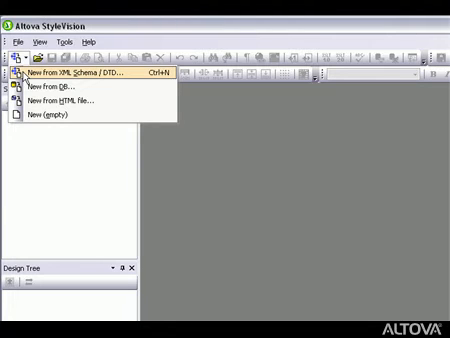
mouse_move(60, 92)
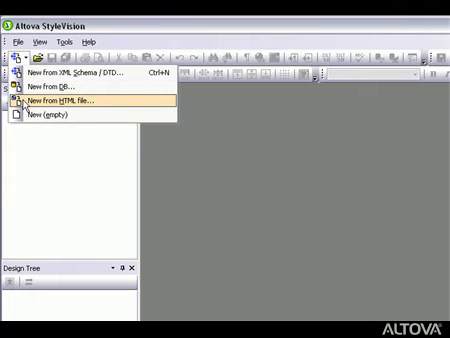
mouse_move(56, 114)
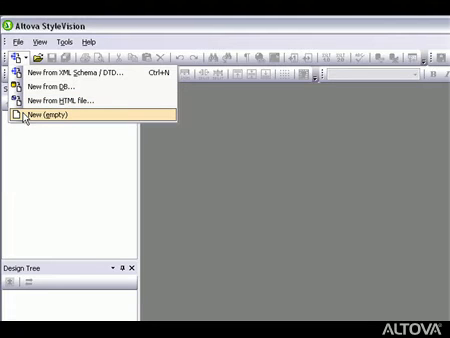
Start a new empty design and add NewsItems.xsd as an XML schema source.
left_click(60, 112)
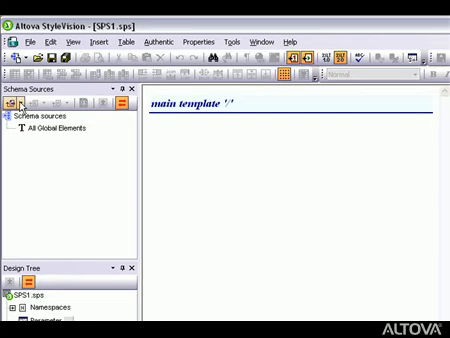
left_click(12, 102)
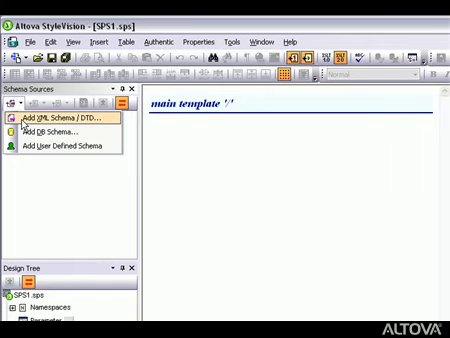
left_click(70, 120)
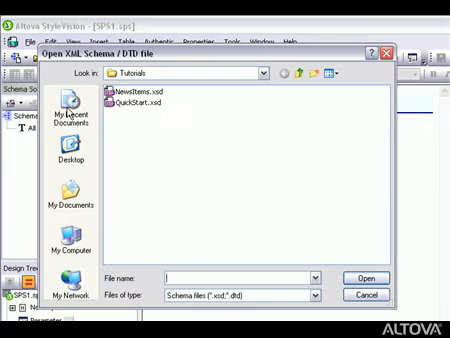
left_click(136, 90)
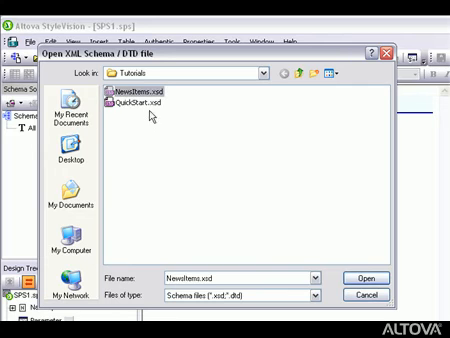
mouse_move(344, 278)
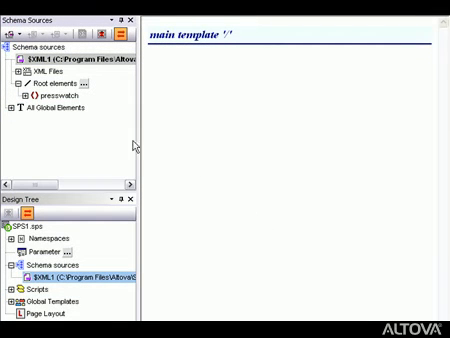
Assign Headlines.xml as the design's working XML file.
left_click(12, 72)
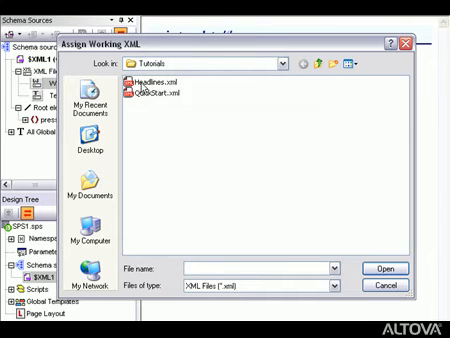
left_click(150, 82)
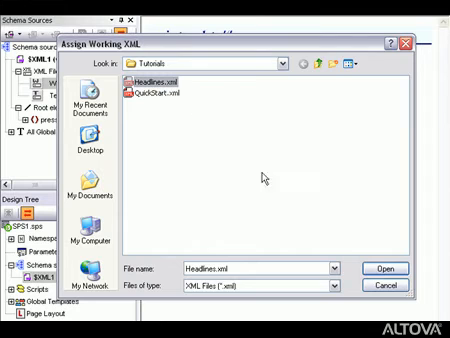
left_click(380, 268)
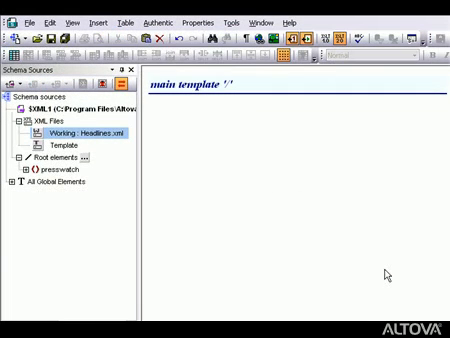
mouse_move(200, 224)
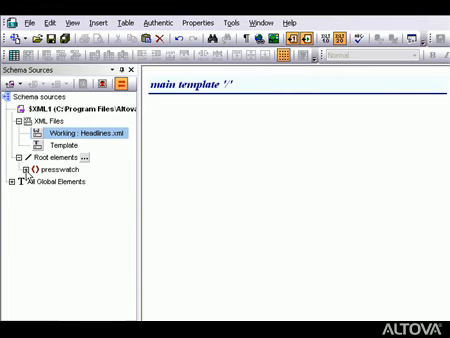
Expand presswatch, newsitems and newsitem in the schema tree to reveal newsitem's children.
left_click(18, 176)
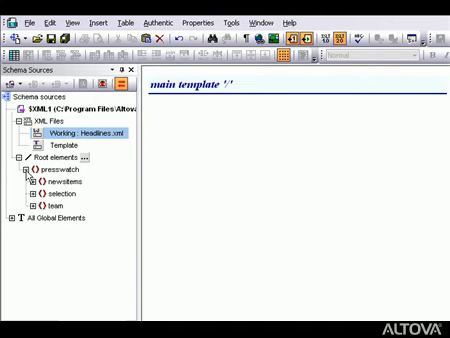
left_click(16, 180)
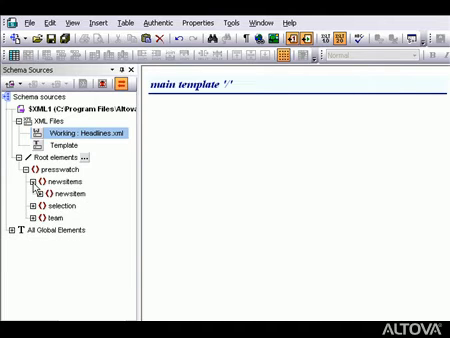
left_click(28, 188)
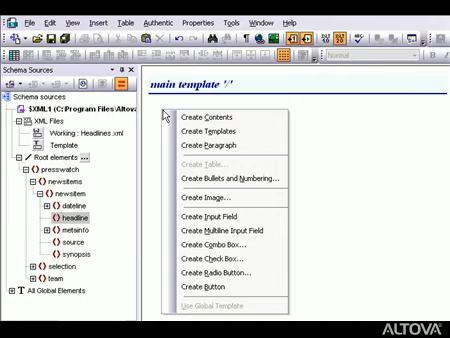
mouse_move(210, 120)
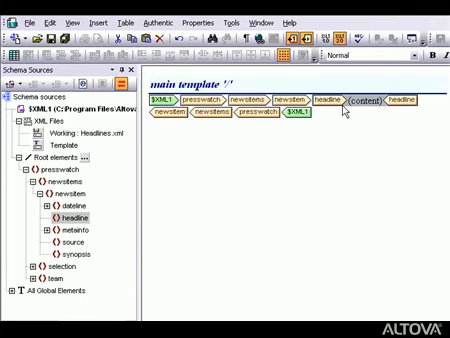
mouse_move(342, 118)
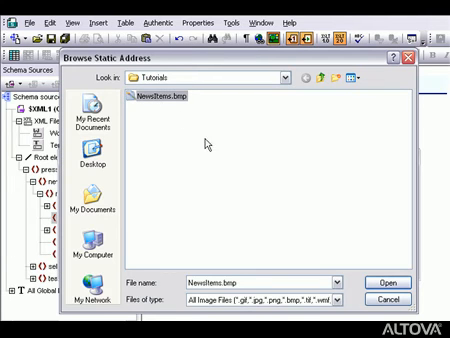
Insert the NewsItems.bmp banner image at the top of the main template.
left_click(410, 276)
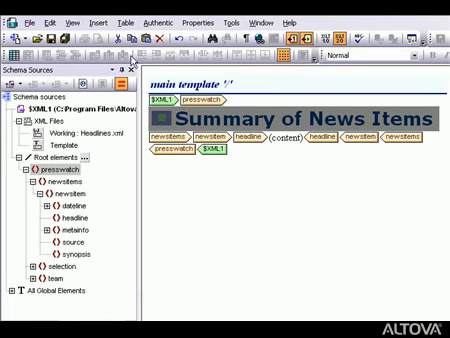
Insert a horizontal line under the banner and set its colour to blue.
left_click(96, 16)
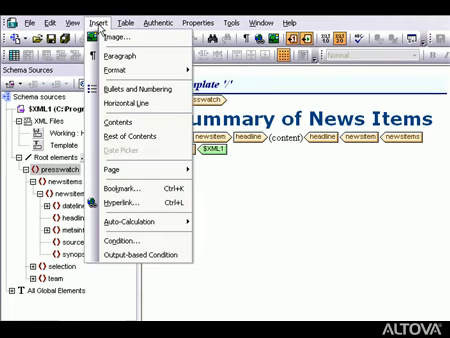
mouse_move(140, 102)
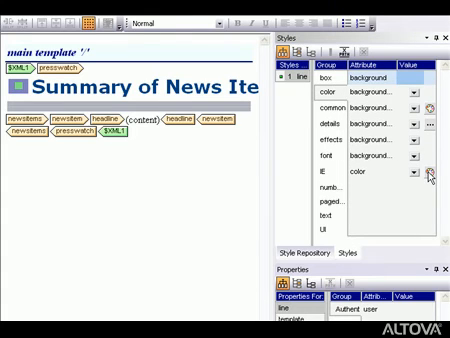
left_click(432, 172)
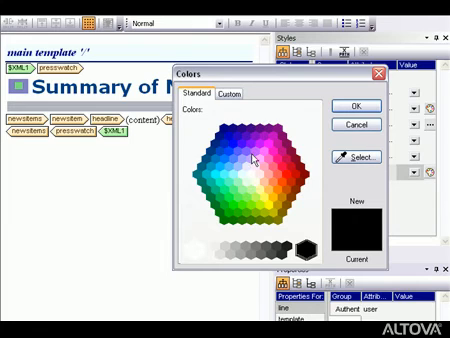
left_click(228, 150)
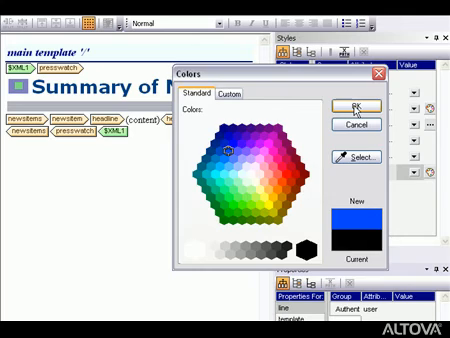
left_click(346, 108)
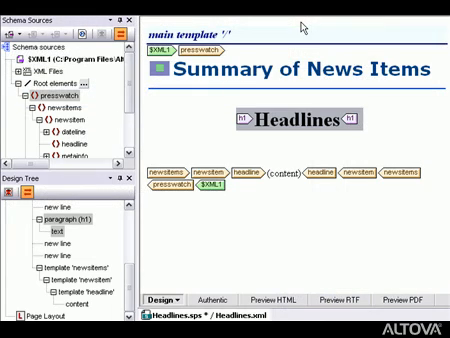
mouse_move(208, 78)
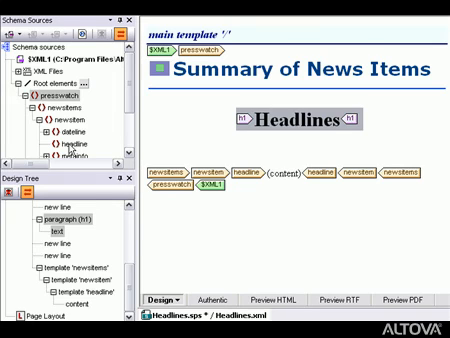
Select the headline content and give it a larger font style.
left_click(62, 144)
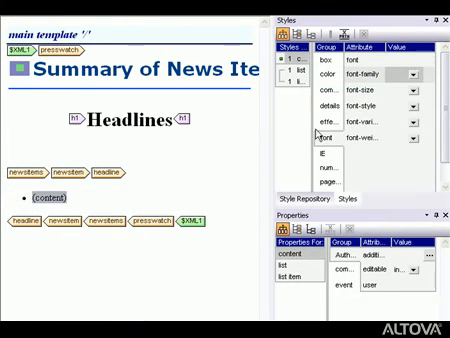
left_click(416, 76)
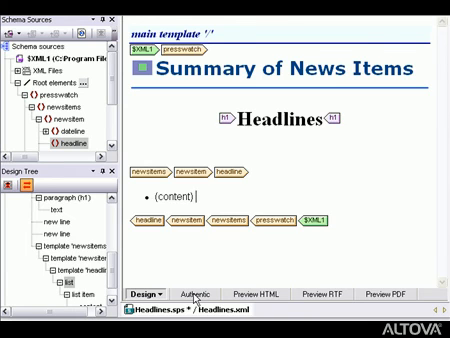
Switch to the Authentic preview showing the four bulleted news headlines.
left_click(188, 292)
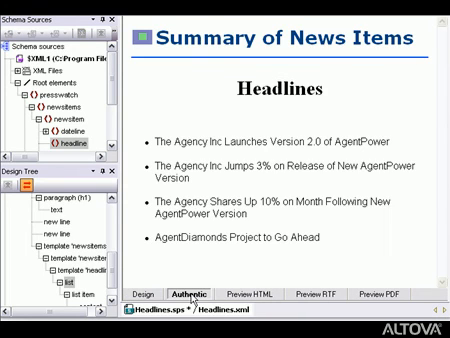
mouse_move(290, 292)
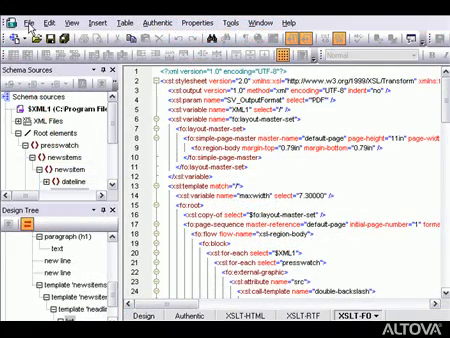
Save the generated XSLT-HTML file as Headlines.xslt in the Tutorials folder.
left_click(38, 18)
type("Headlines.xslt")
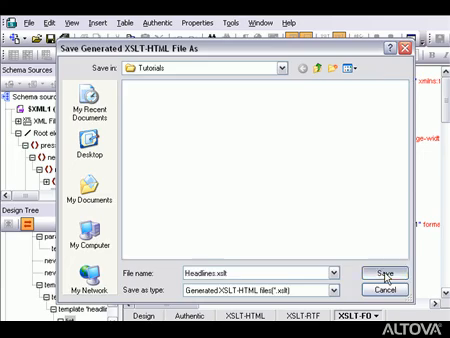
left_click(380, 276)
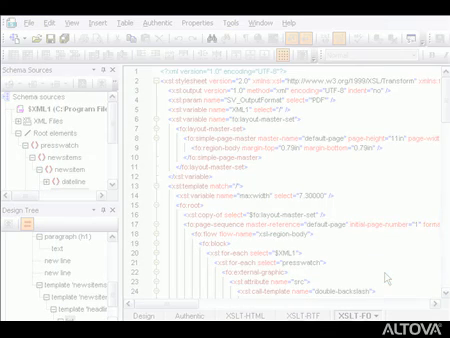